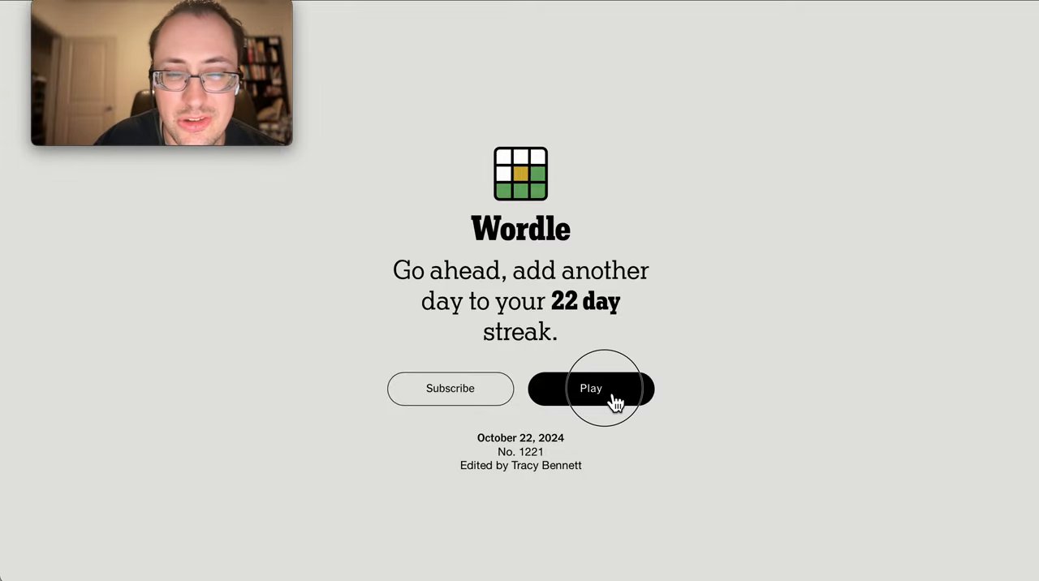
Step: Start today's Wordle puzzle so FOCUS and POUT can be guessed
click(591, 388)
text(POUT)
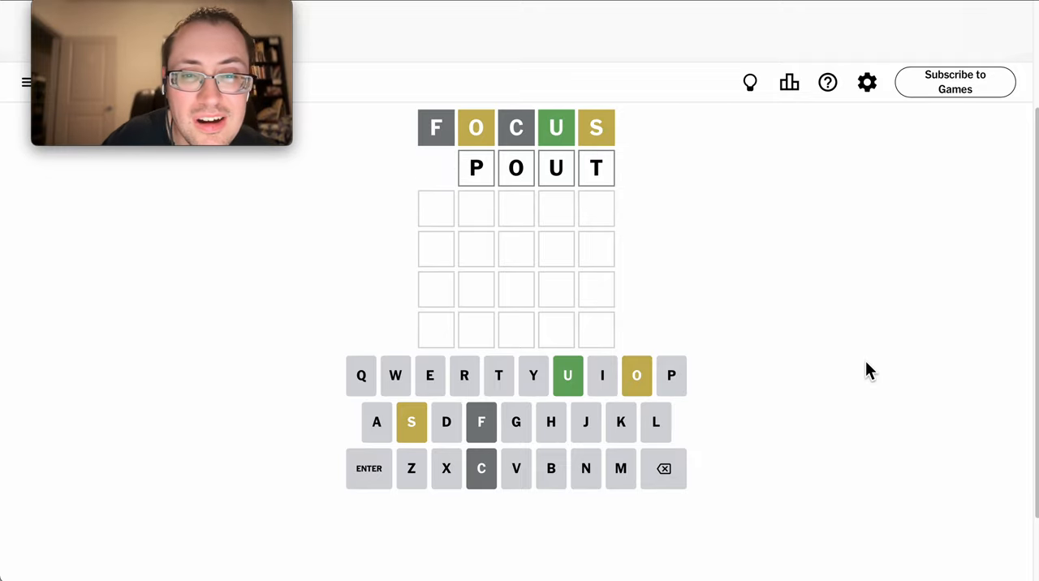
Step: Solve with SPOUT, STOUT and an all-green SHOUT, then close the statistics
click(368, 468)
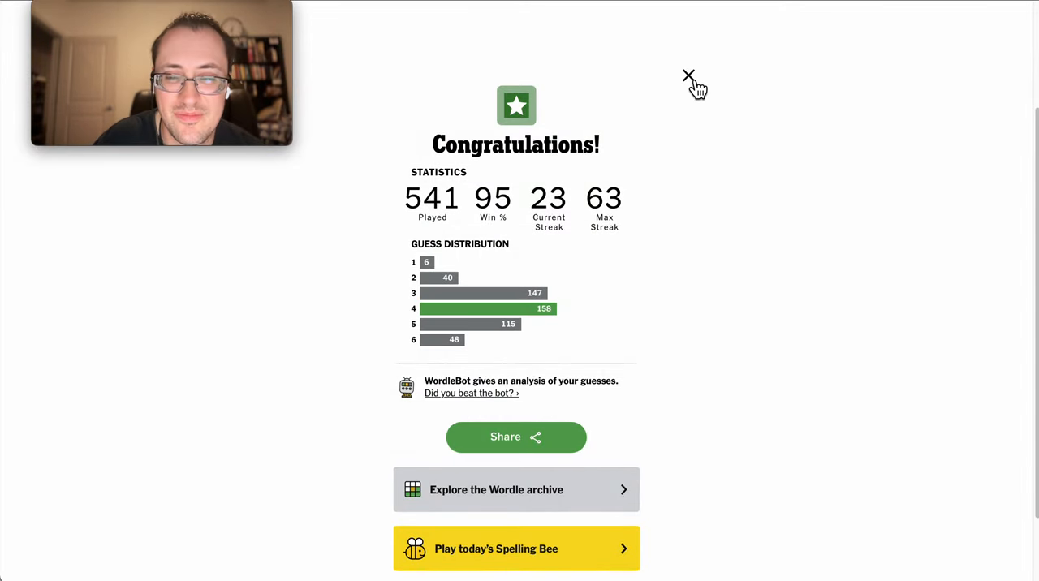
click(689, 75)
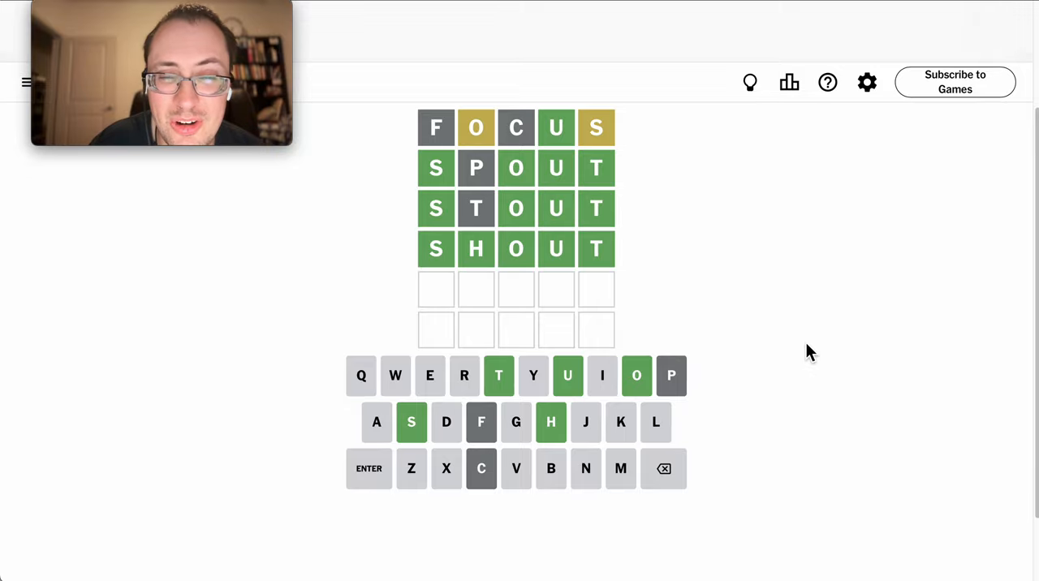